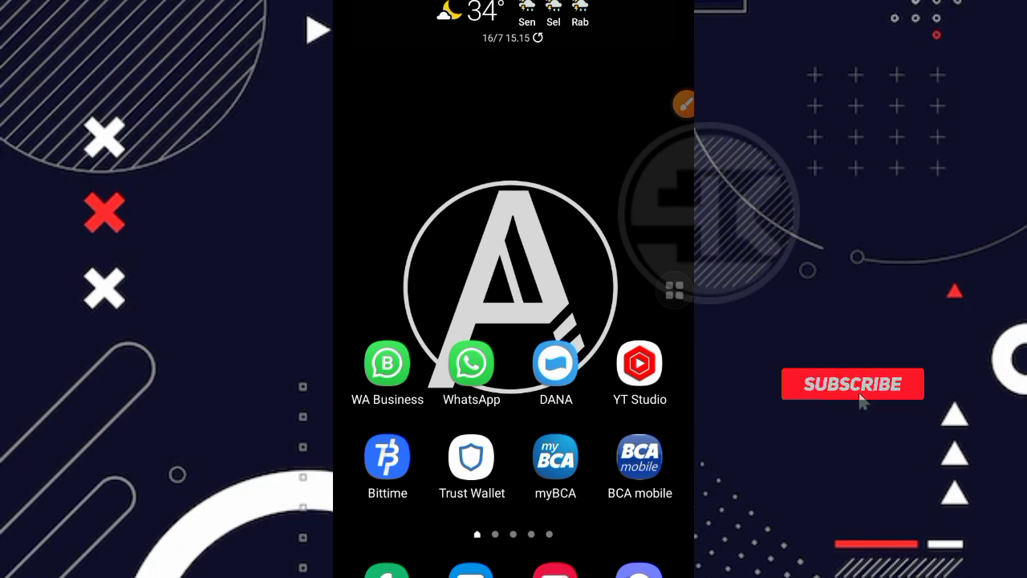
View FaucetPay's received payments, including 0.28486799 MATIC from TimpsCoin
click(852, 384)
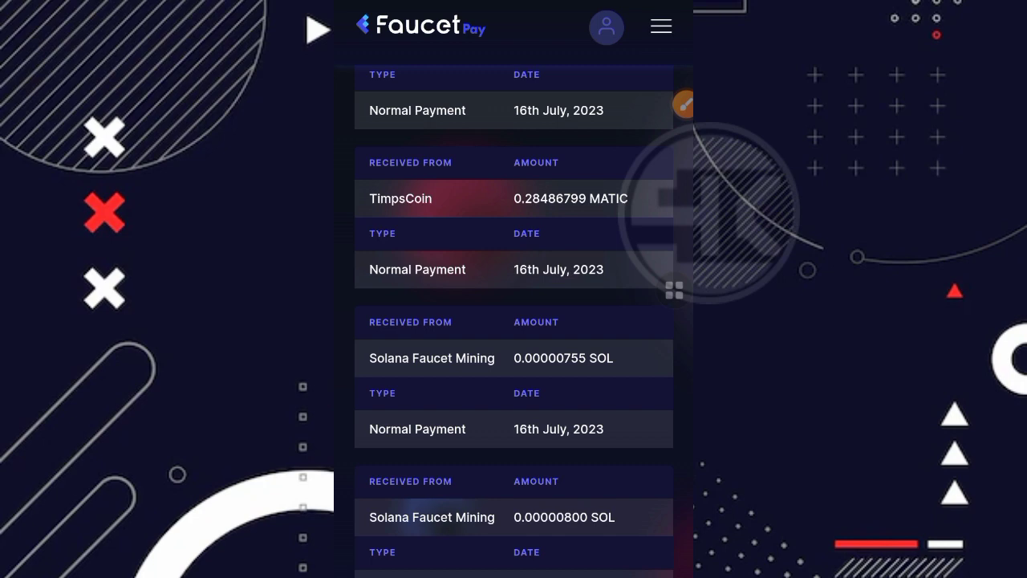
click(680, 104)
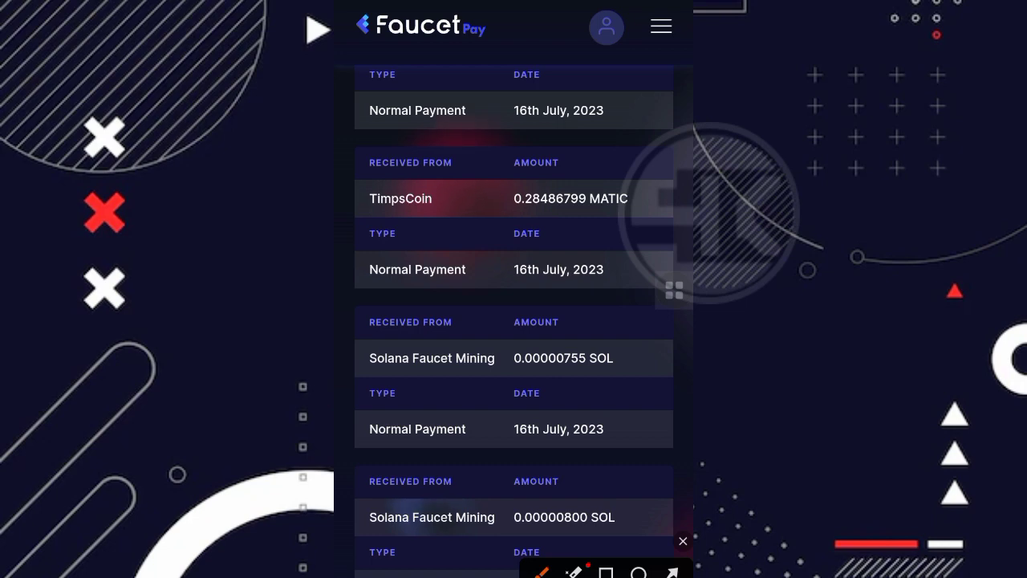
drag(597, 169, 561, 232)
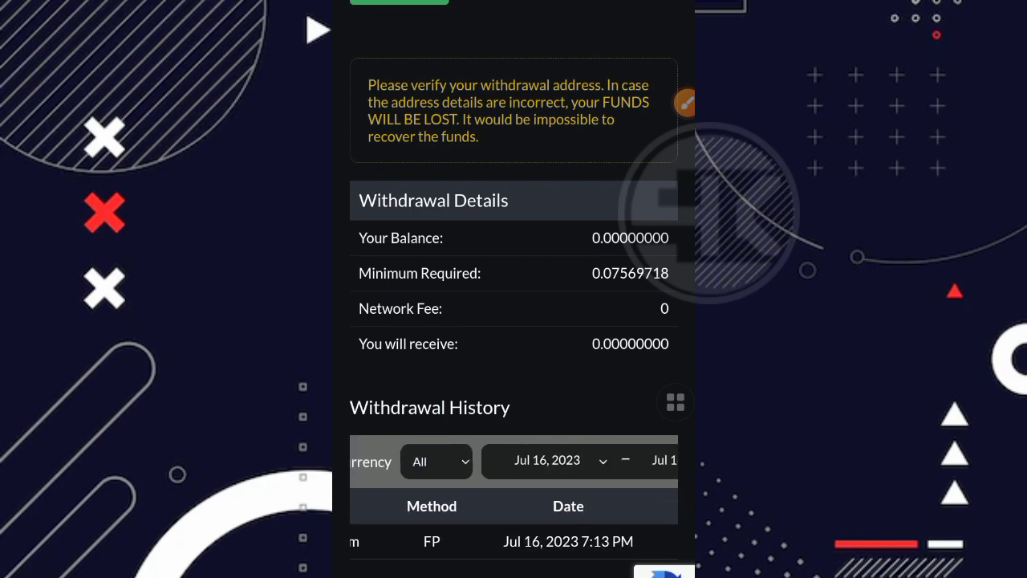
Review the MATIC Withdrawal History, showing a FaucetPay withdrawal dated Jul 16, 2023
scroll(right, 3)
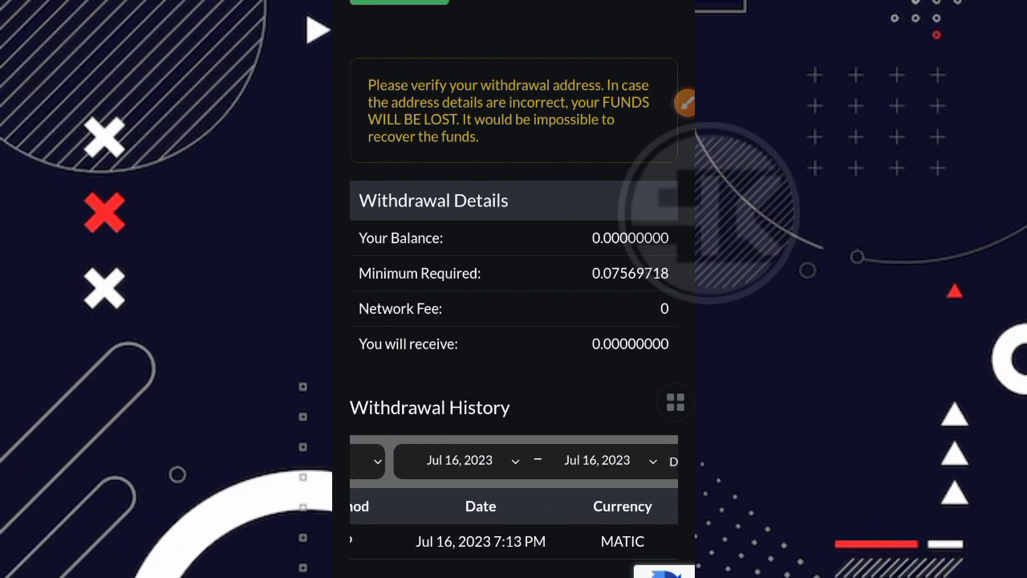
click(642, 462)
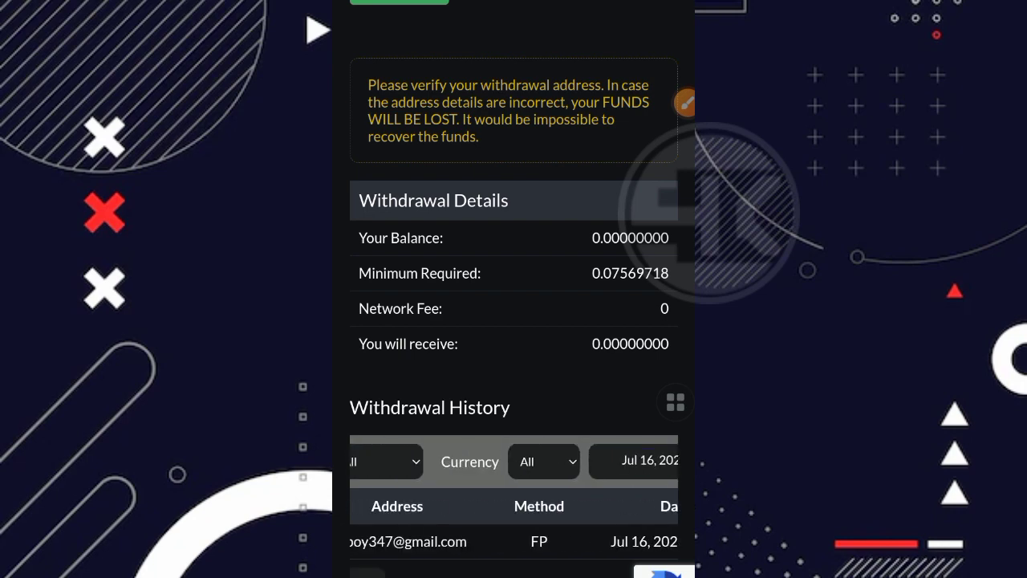
scroll(up, 3)
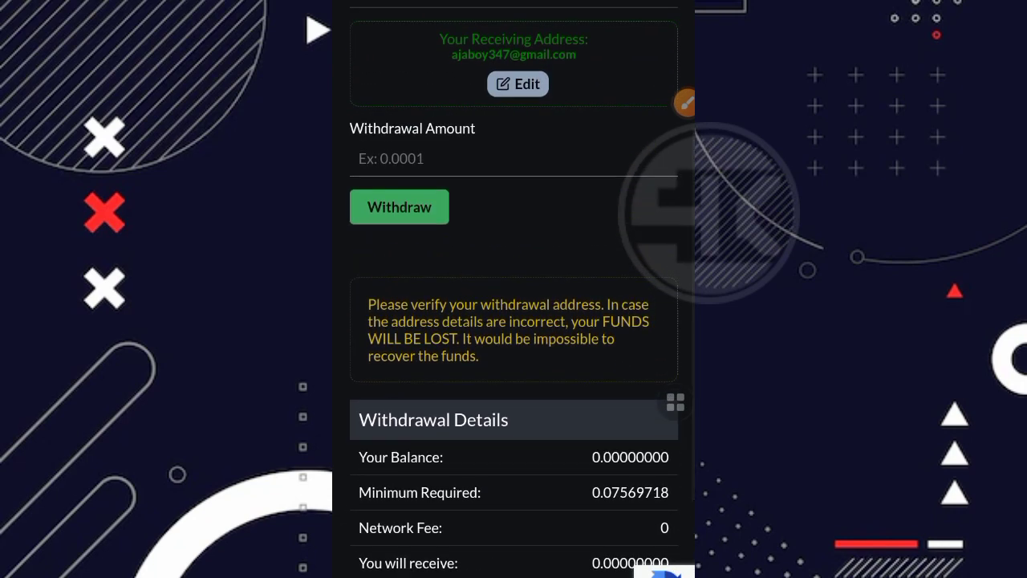
scroll(up, 3)
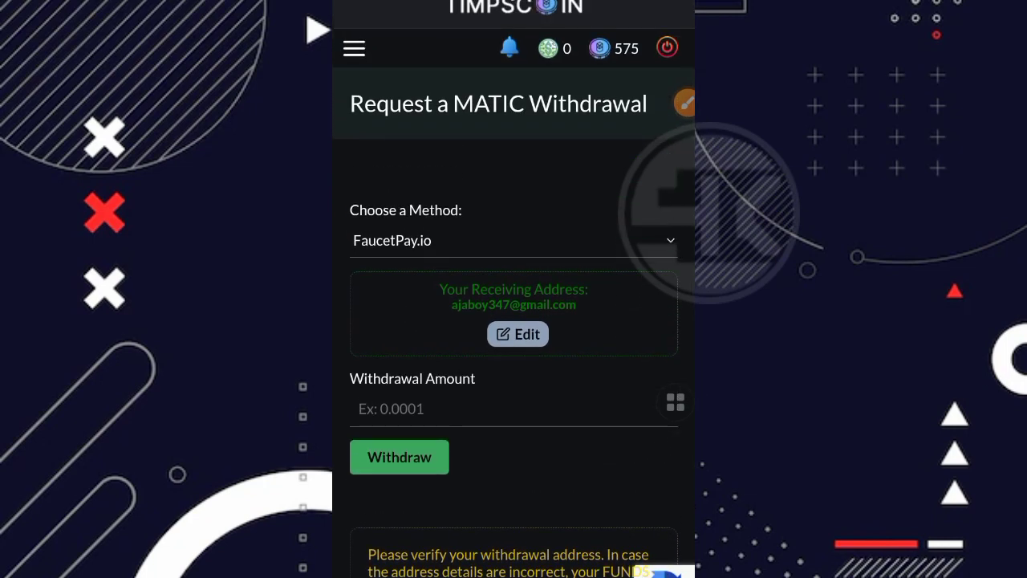
From the Wallet coin list, reach the Bitcoin card to start a BTC withdrawal via FaucetPay.io
click(353, 48)
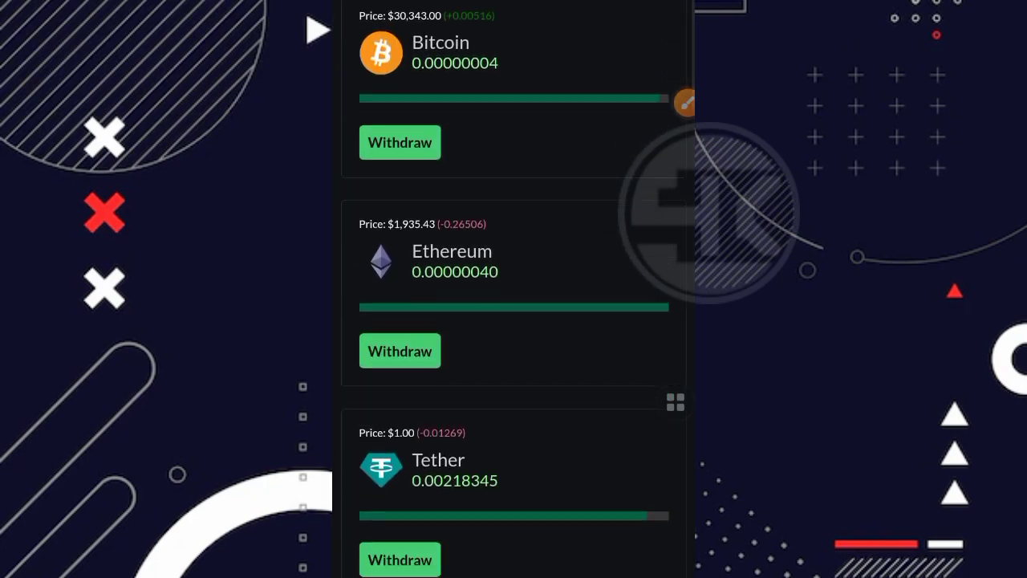
scroll(down, 3)
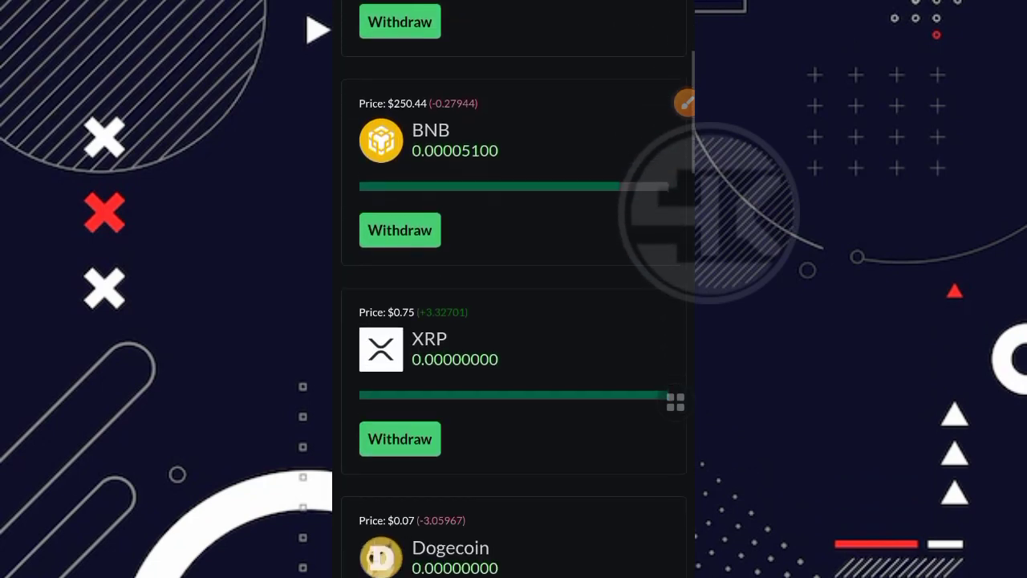
scroll(down, 3)
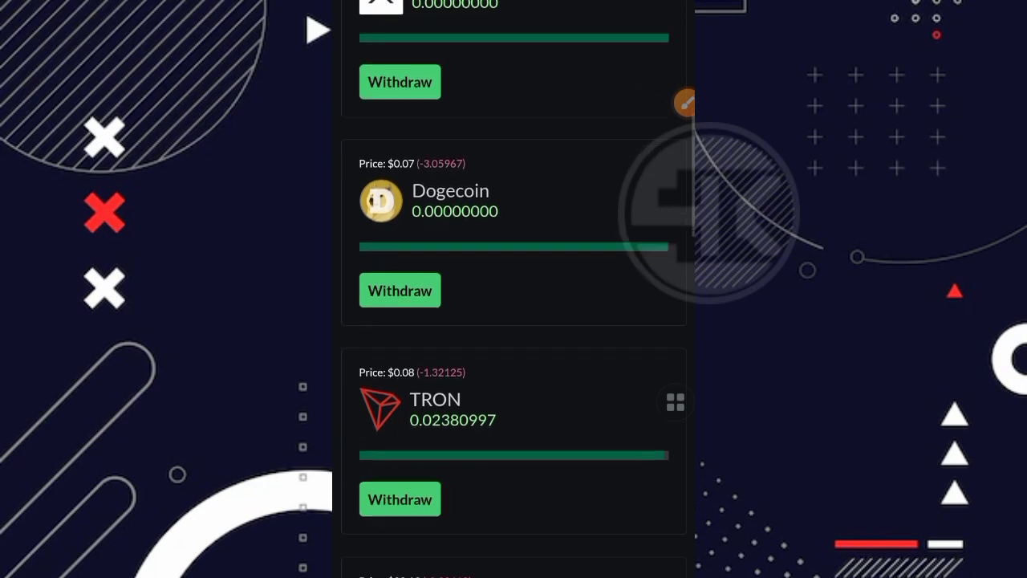
scroll(down, 3)
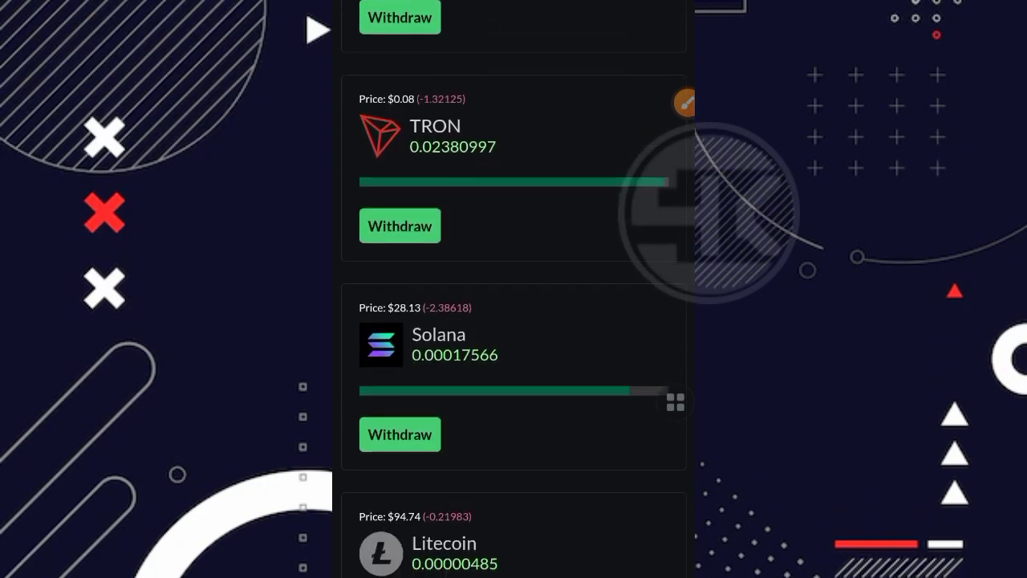
scroll(up, 3)
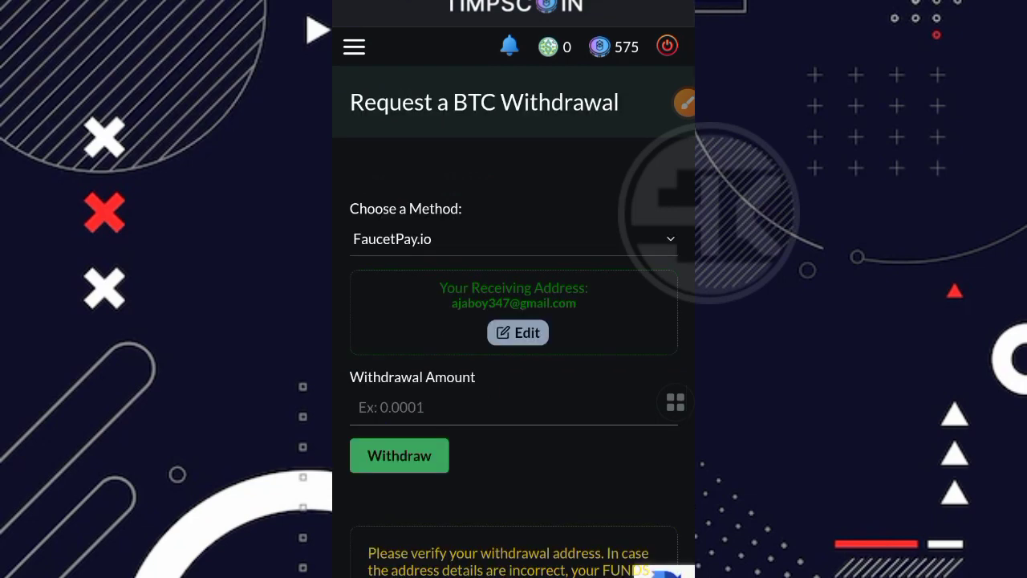
click(514, 237)
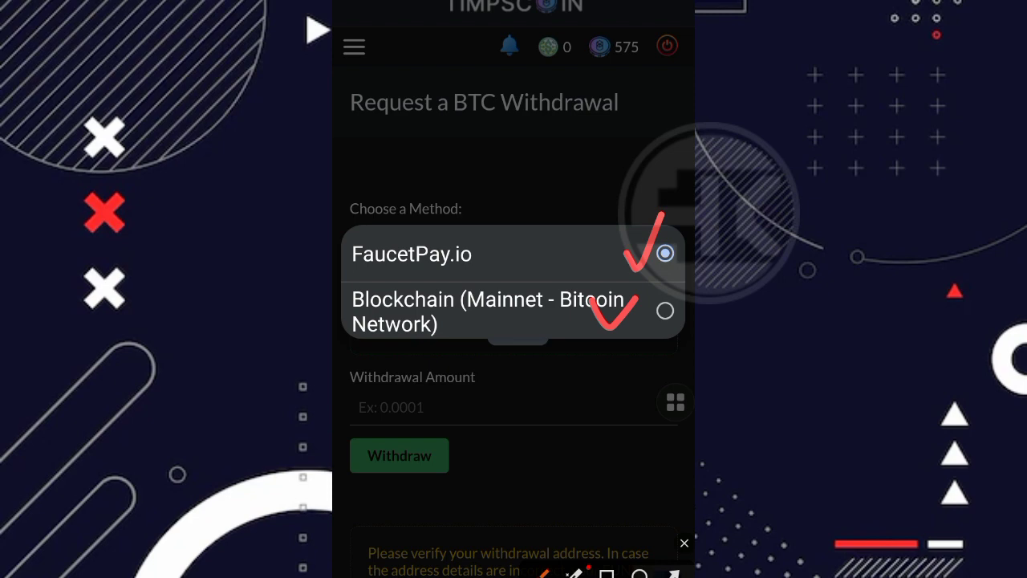
click(490, 311)
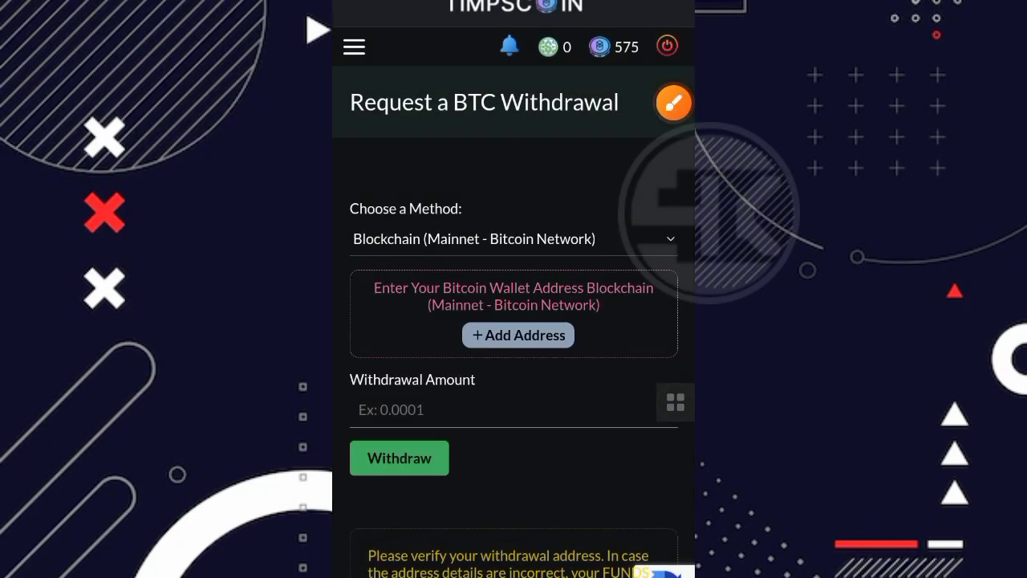
click(510, 238)
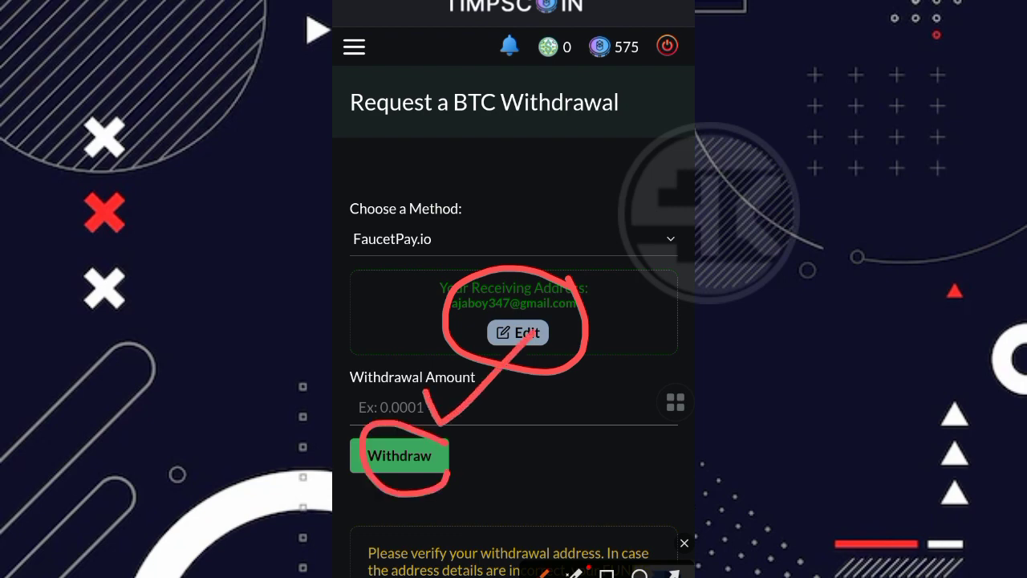
Review BTC withdrawal details: balance 0.00000004, minimum 0.00000198, one FaucetPay history entry
scroll(down, 3)
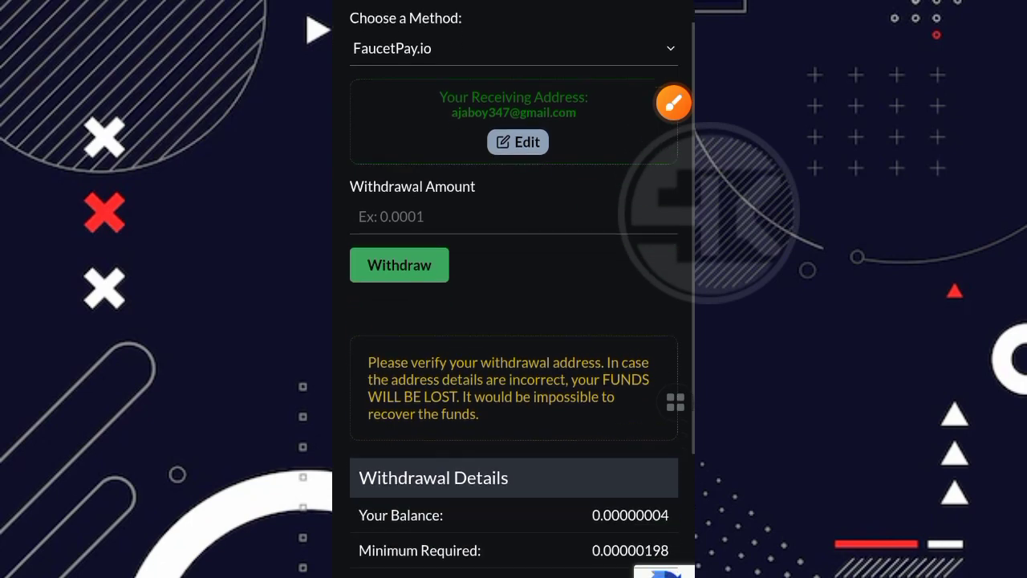
scroll(down, 3)
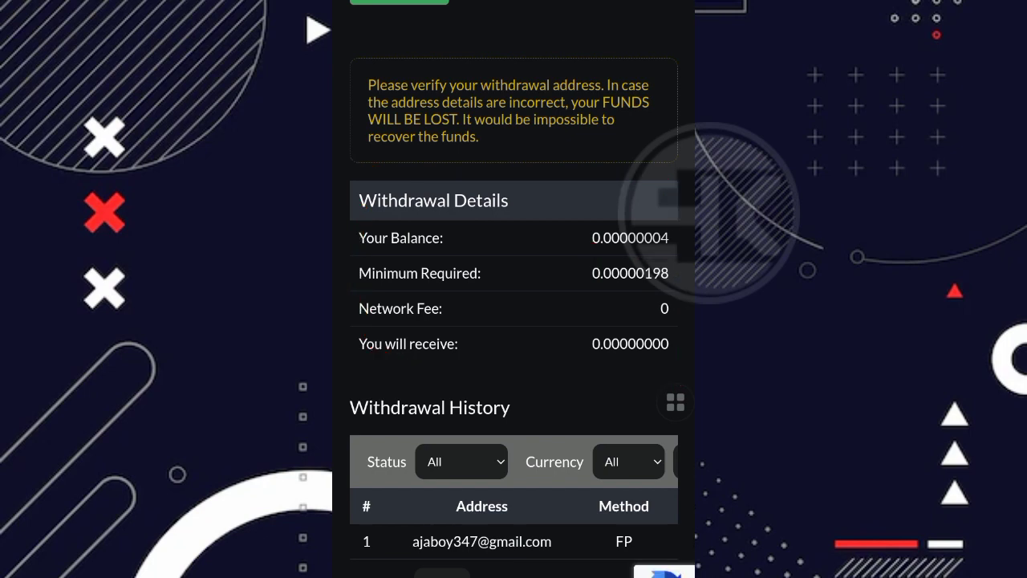
scroll(up, 3)
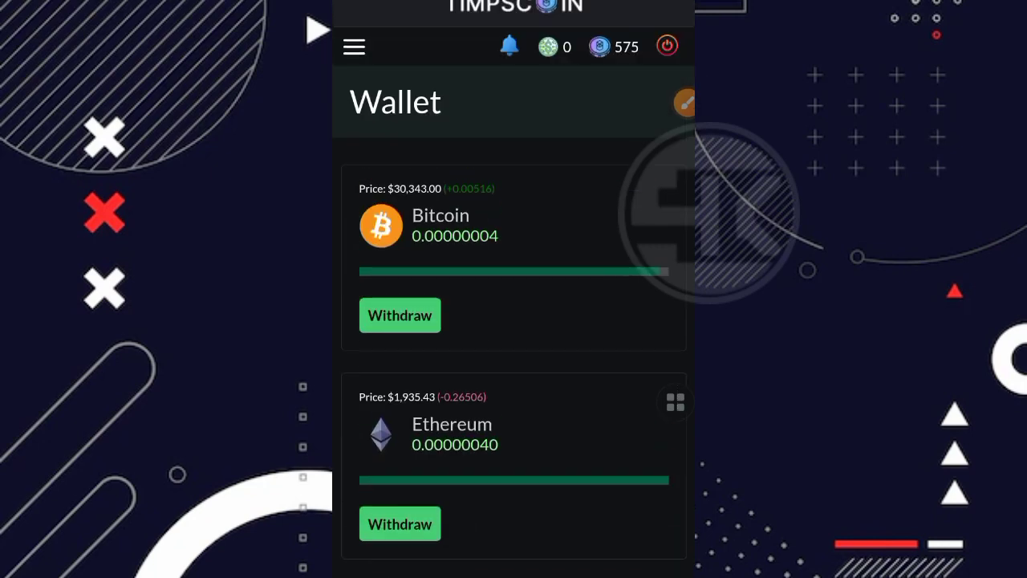
Browse wallet balances: TRON 0.02380997, Shiba Inu 162.53140703, Bitcoin Cash 0.00000199, Dash 0.00004156
scroll(down, 3)
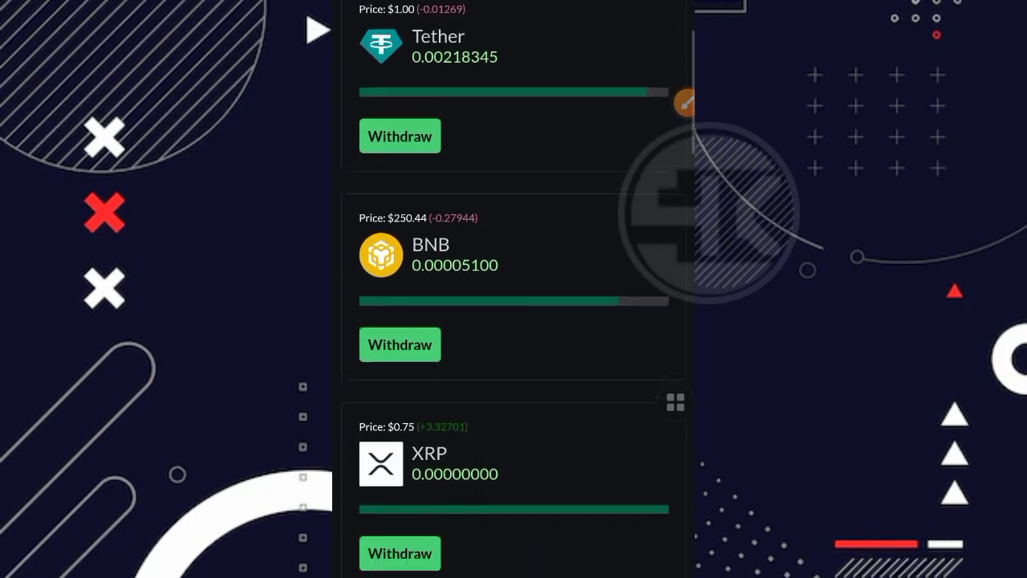
scroll(down, 3)
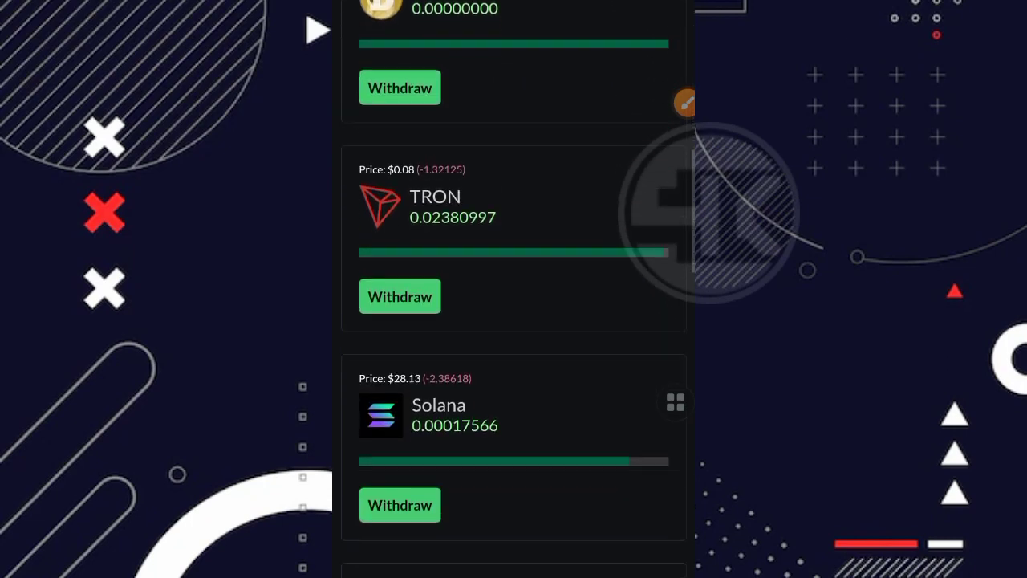
scroll(down, 3)
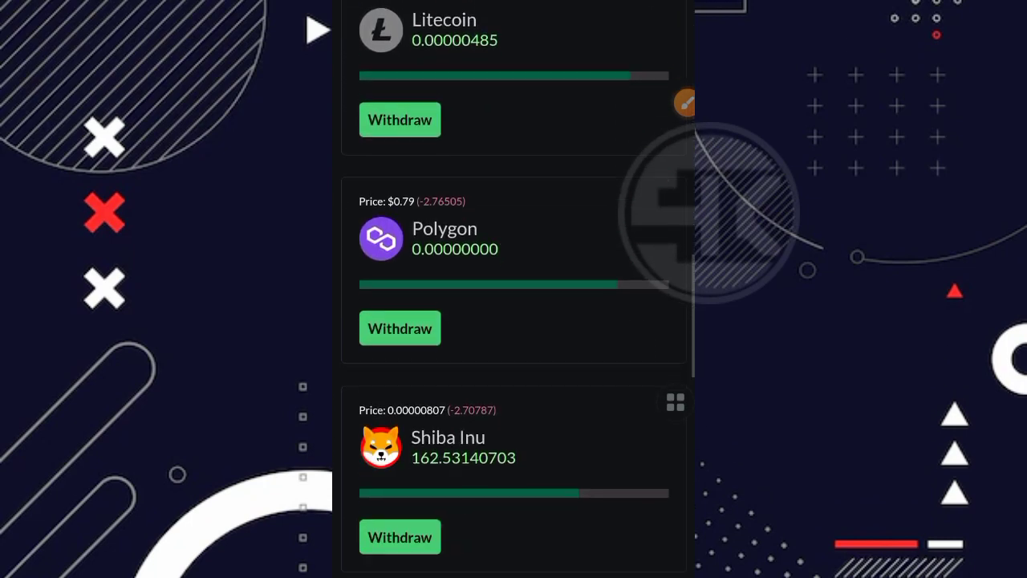
scroll(down, 3)
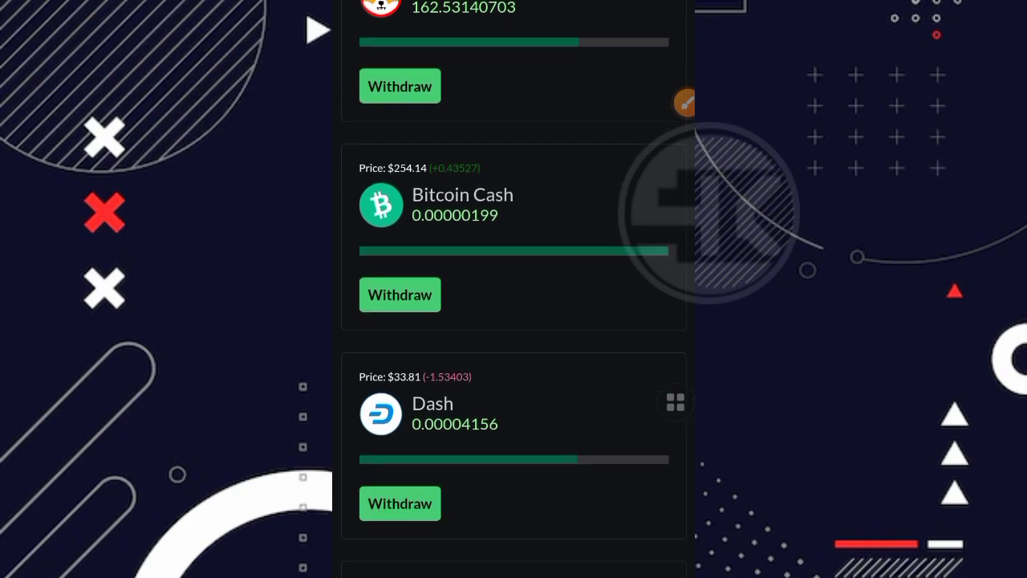
scroll(down, 3)
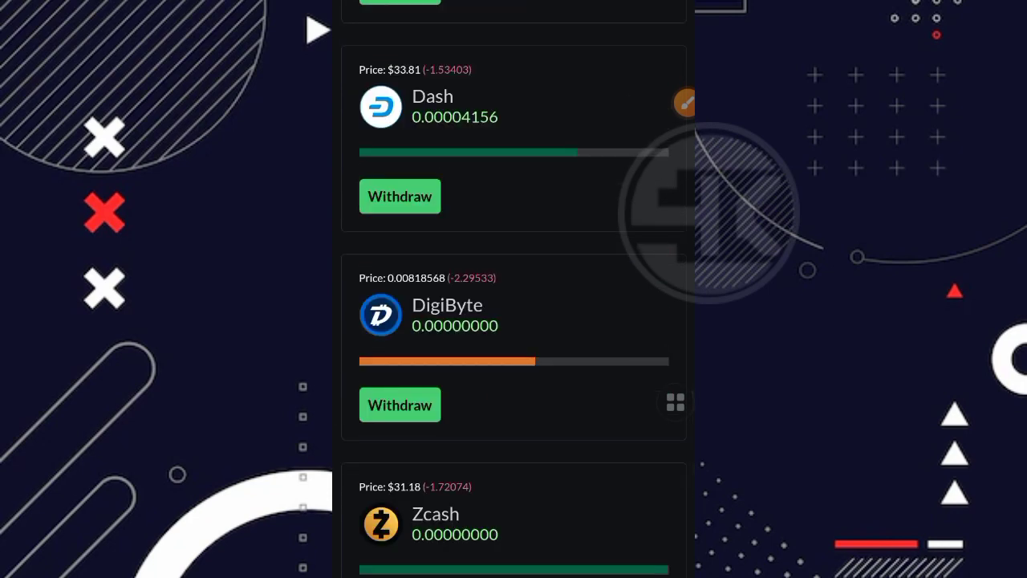